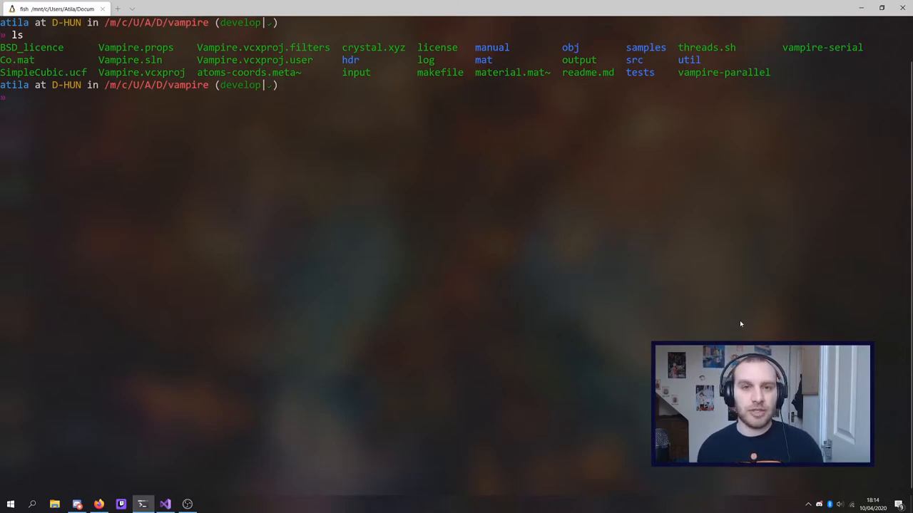
mouse_move(298, 236)
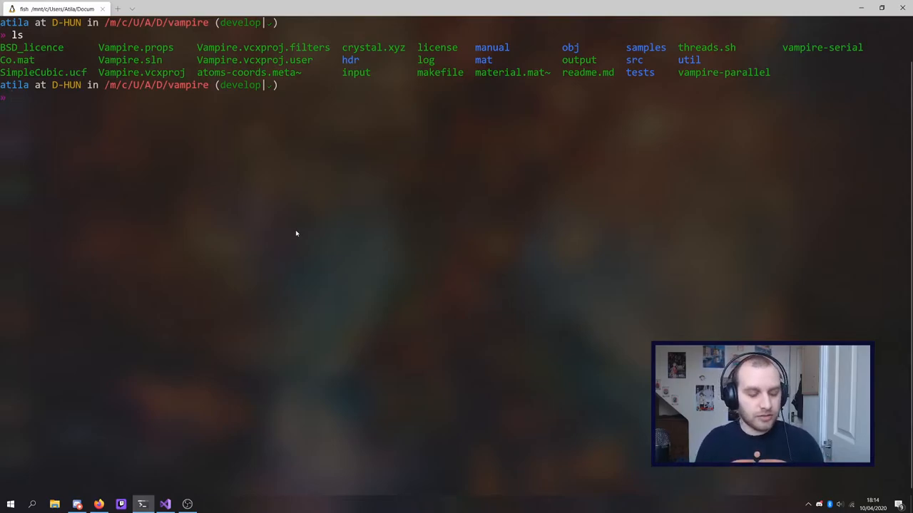
Open the Vampire benchmark input file in Emacs with 'emacs input'
key("Return")
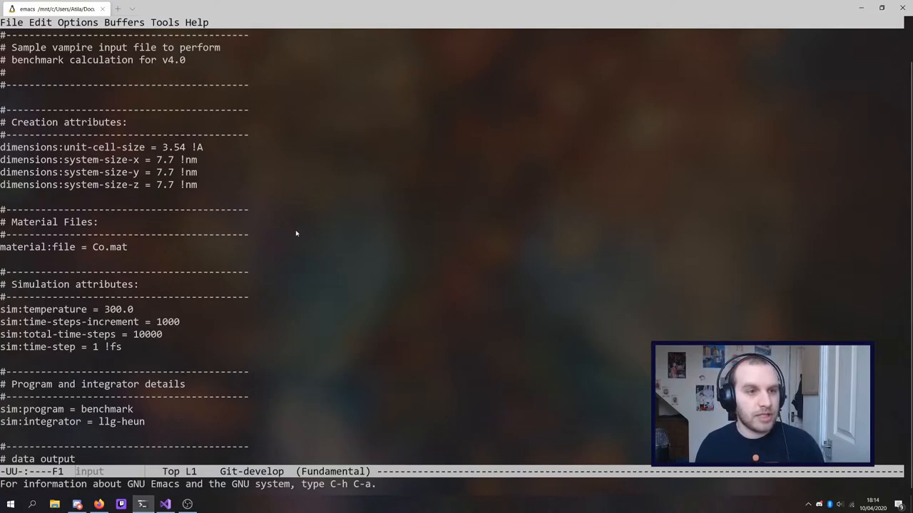
Scroll to the end of the input file, past the commented screen output lines
scroll("down", 3)
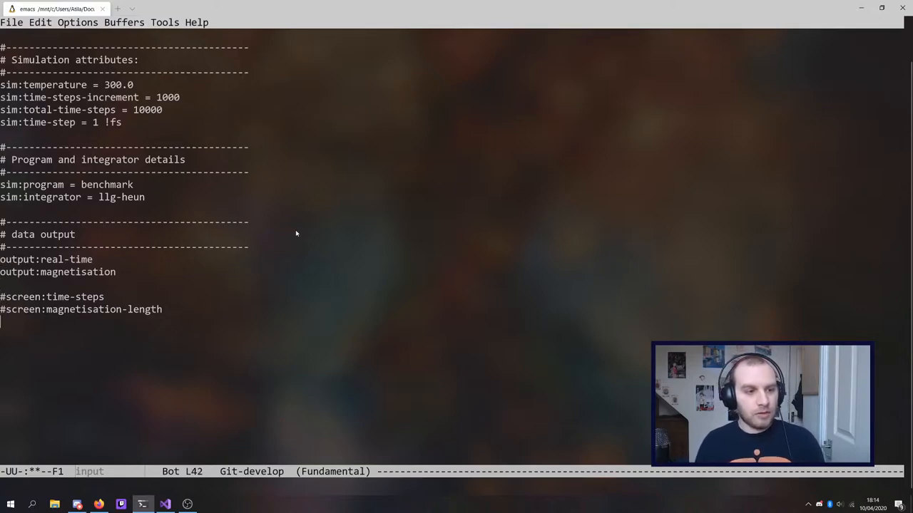
Type 'sim:save-checkpoint =' on the new last line of the input file
type("s")
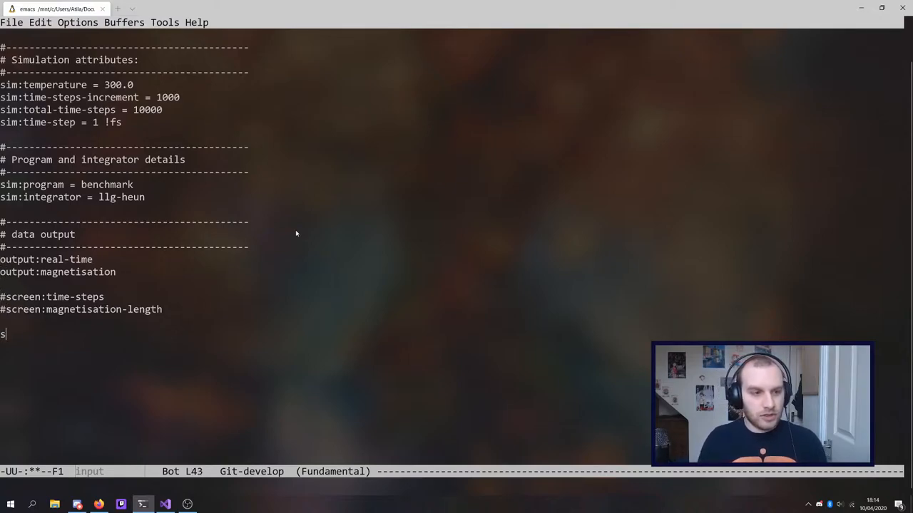
type("im:save")
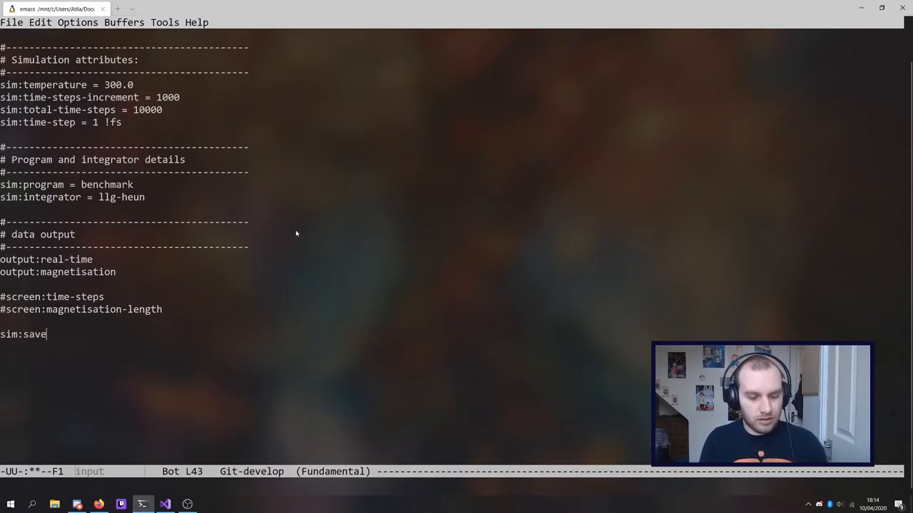
type("-checkpoin")
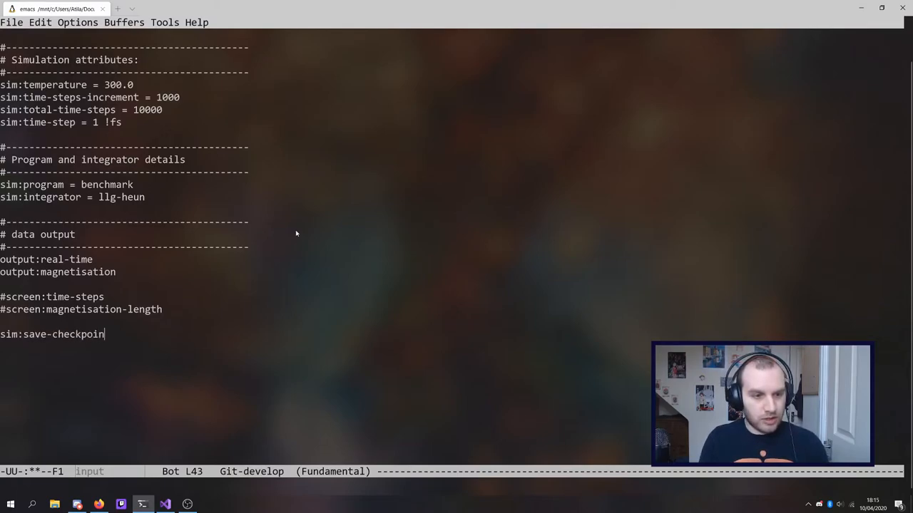
type("=")
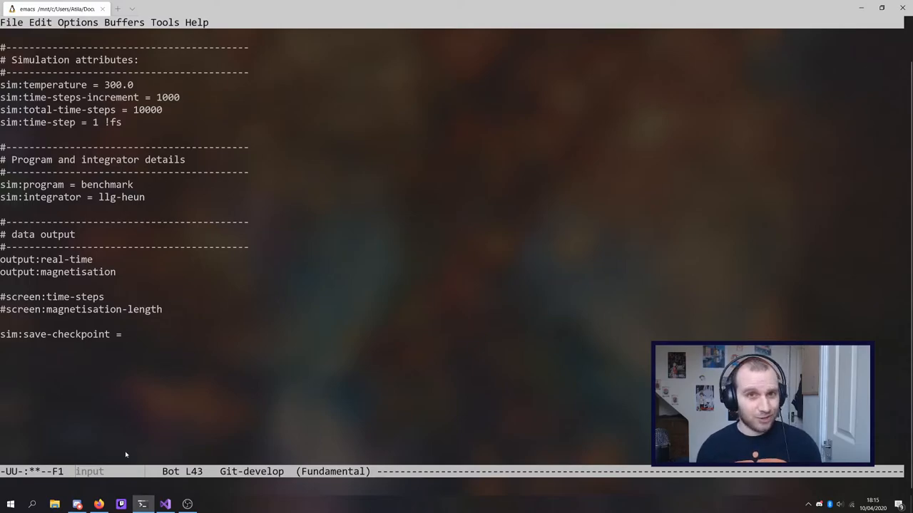
Set the save-checkpoint value to 'end' after the equals sign
left_click(127, 334)
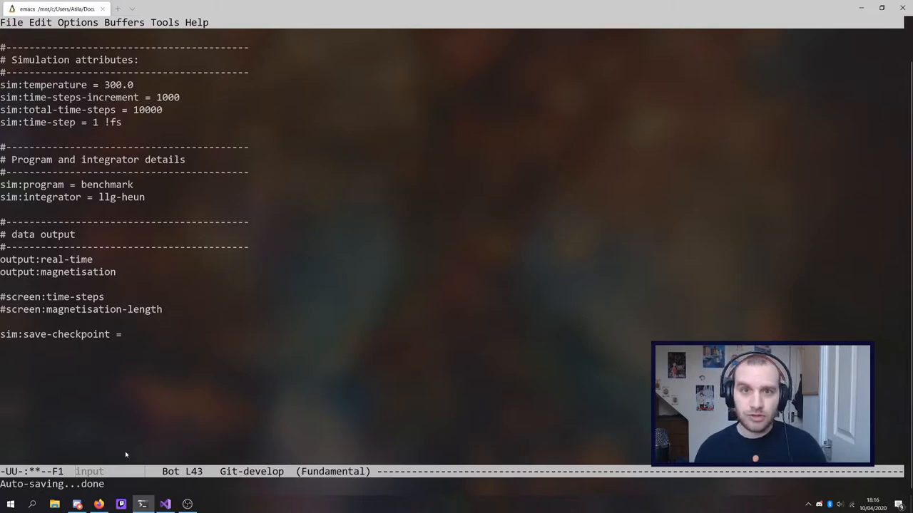
type("end")
type("./")
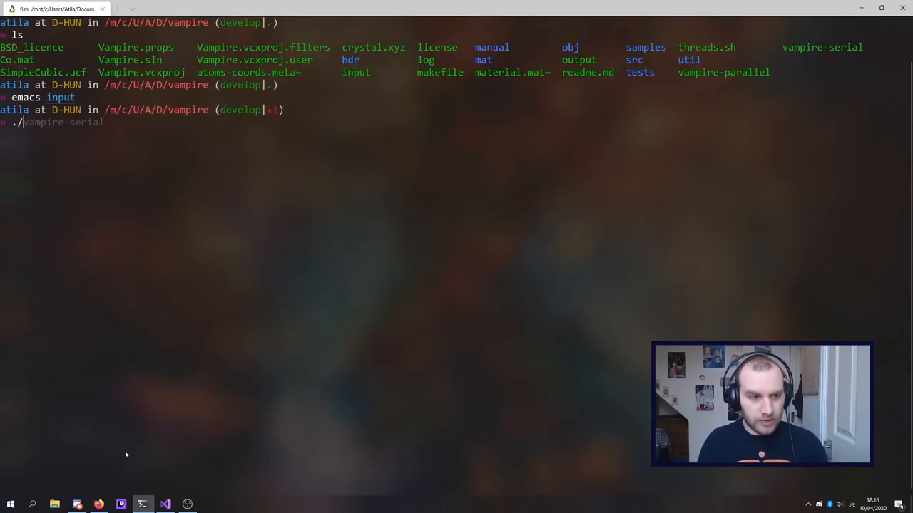
Run the serial Vampire simulation, producing a vampire0.chk checkpoint file
key("Return")
type("ls")
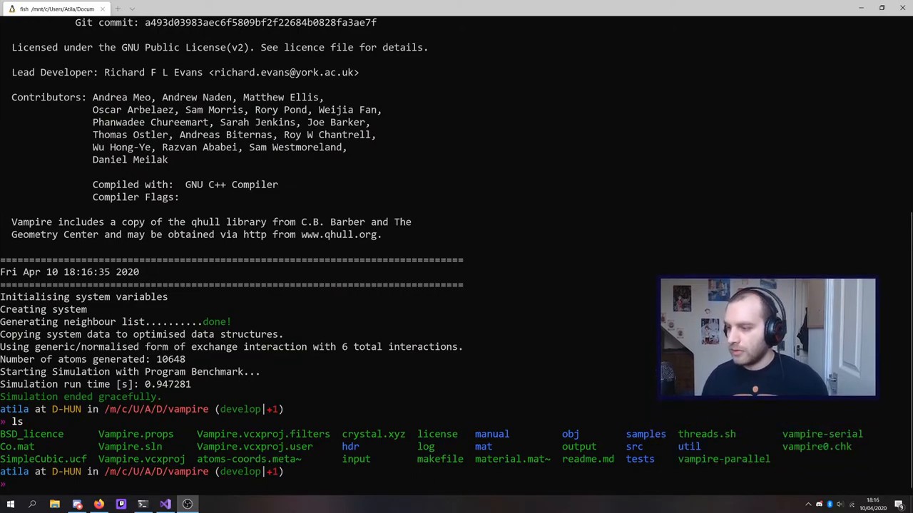
mouse_move(739, 403)
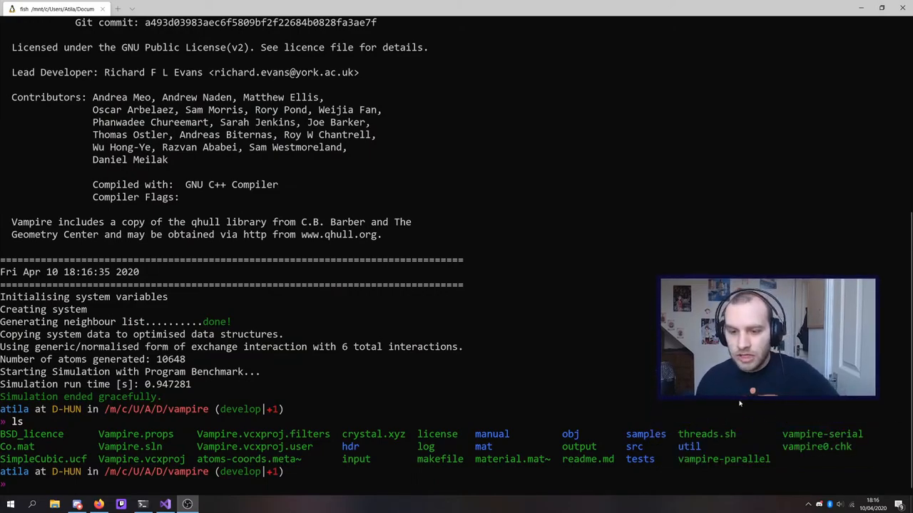
Select the total time steps value in the input file to change it to 1000
double_click(816, 447)
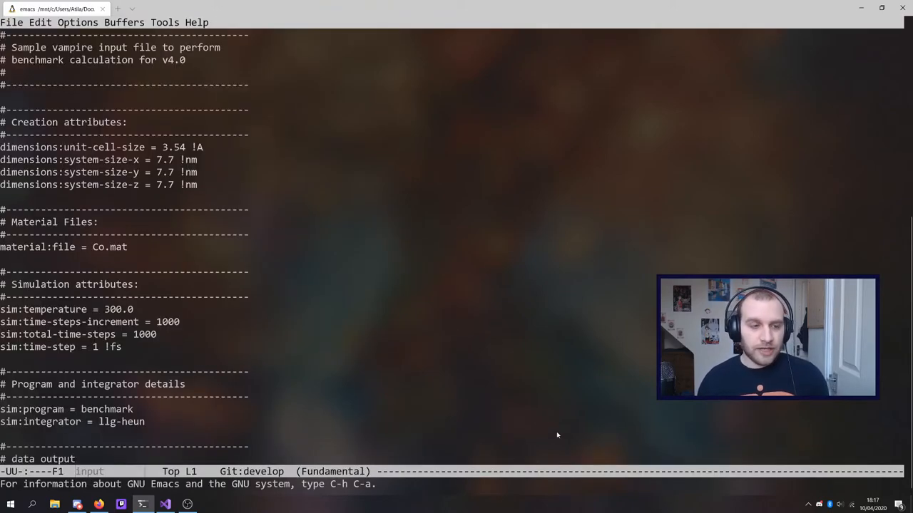
Add 'sim:load-checkpoint = continue' and comment out the save-checkpoint line with #
scroll("down", 3)
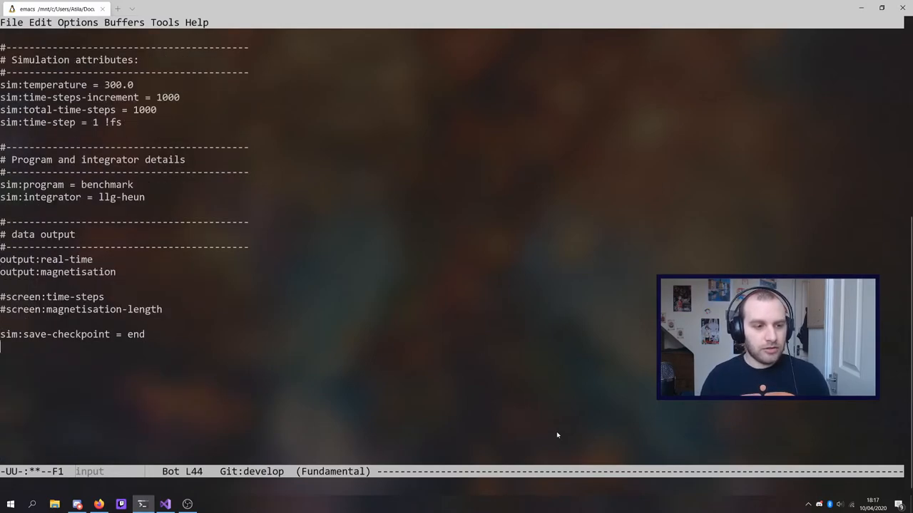
type("sim")
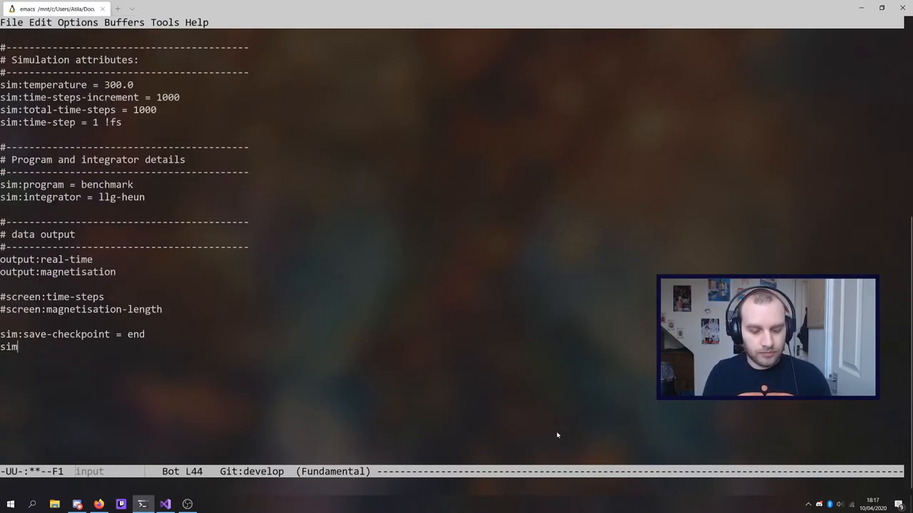
type(":load-c")
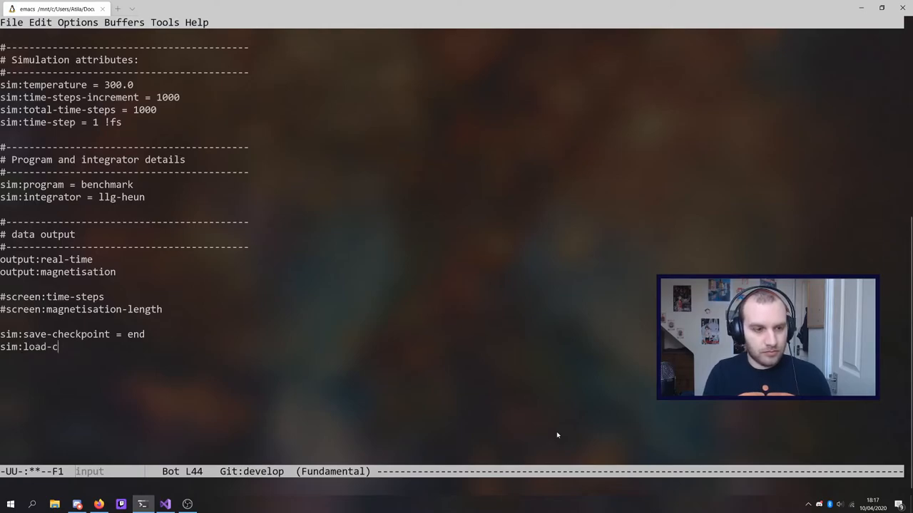
type("heckpoint")
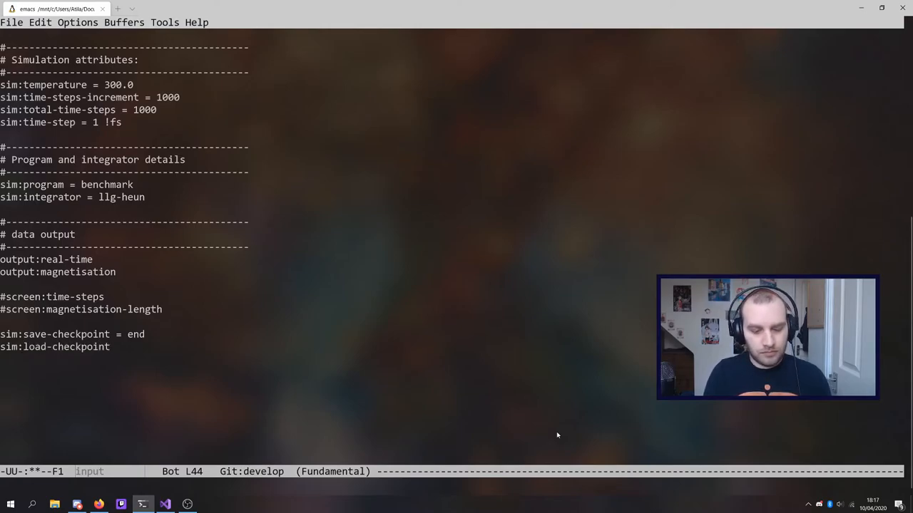
type("= con")
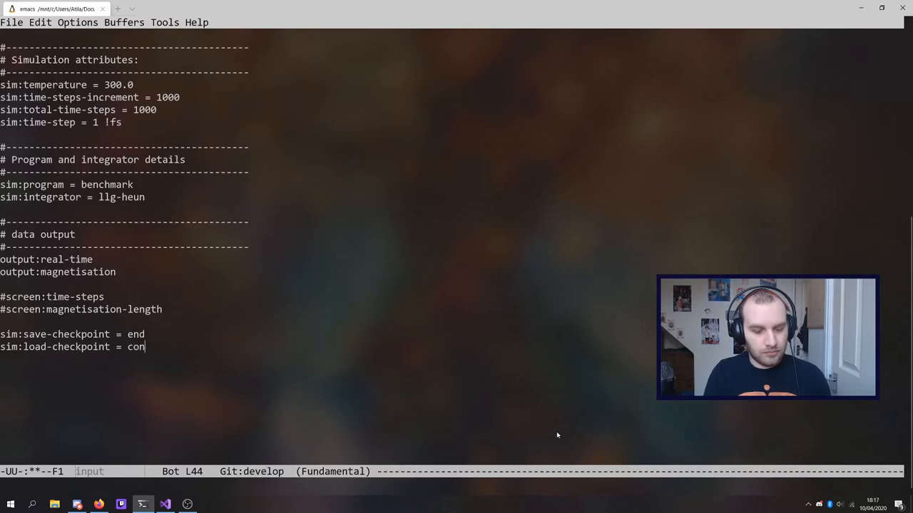
type("tinue")
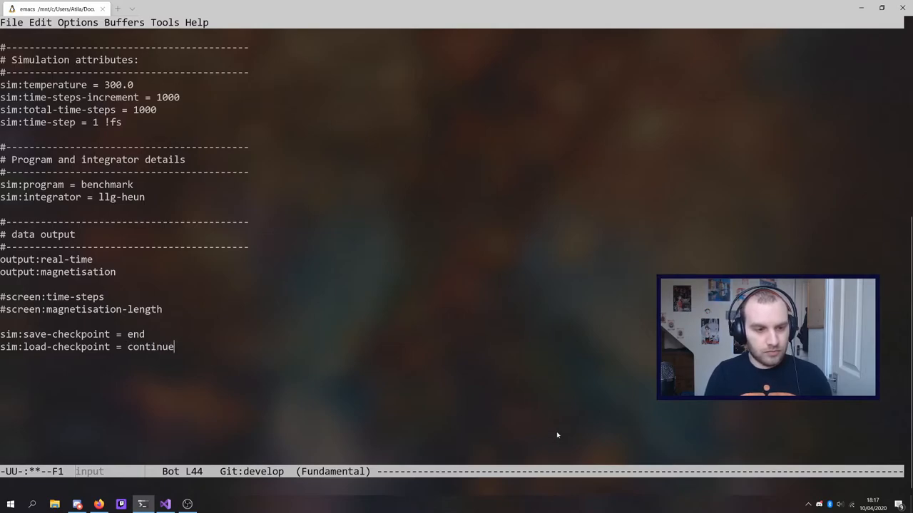
key("up")
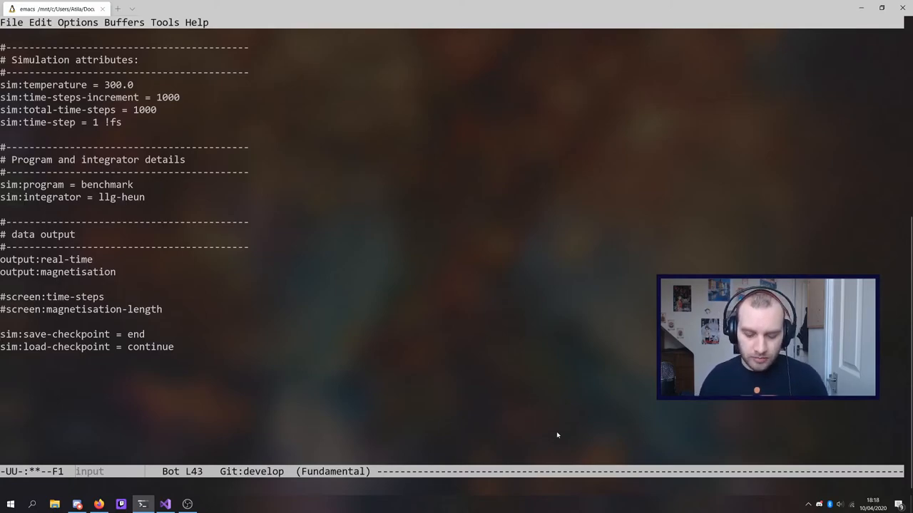
type("#")
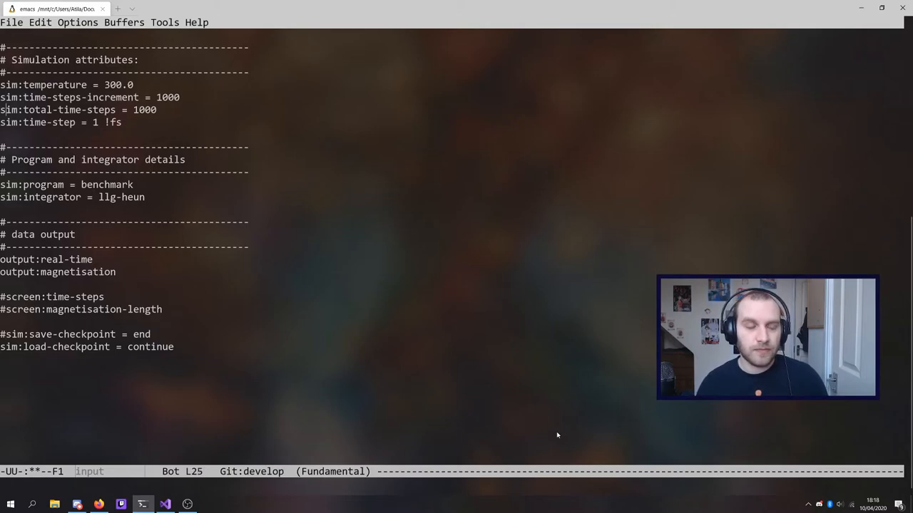
Move through the settings lines of the edited input file before closing Emacs
key("down")
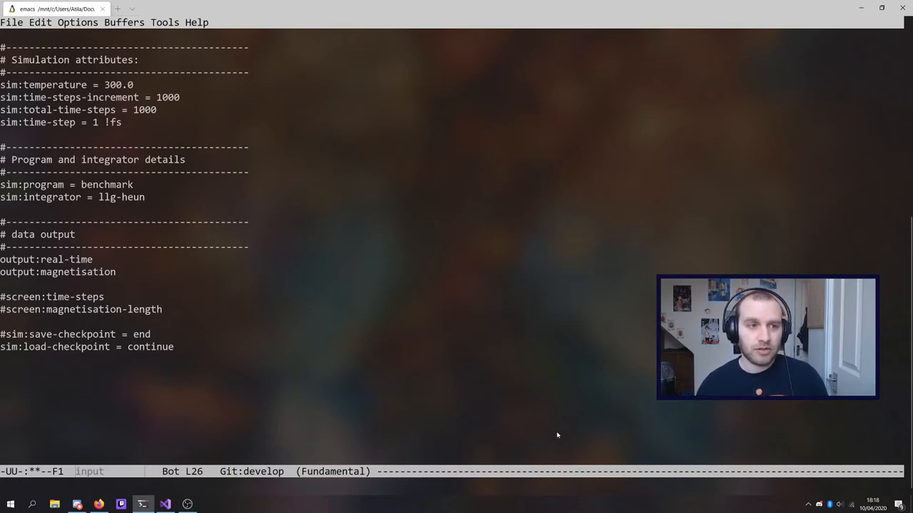
key("up")
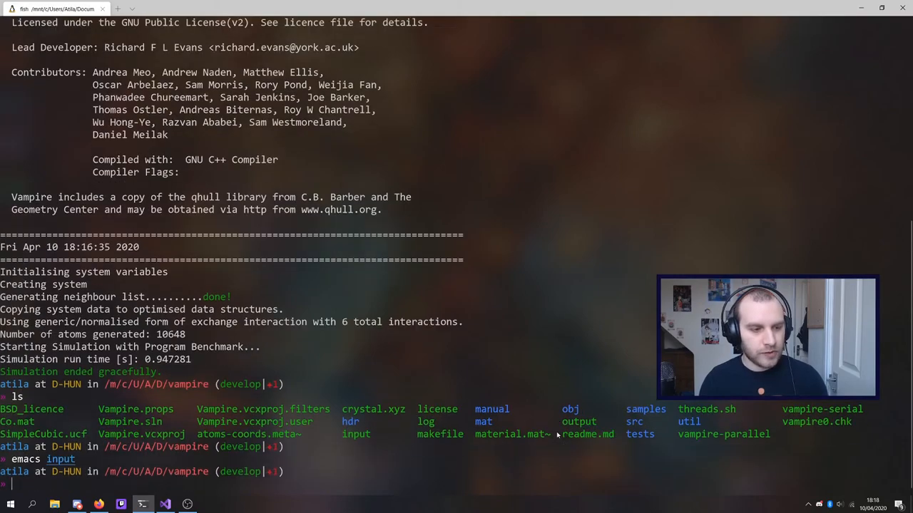
Run ./vampire-serial again to continue the simulation from the checkpoint
type("./vampire-serial")
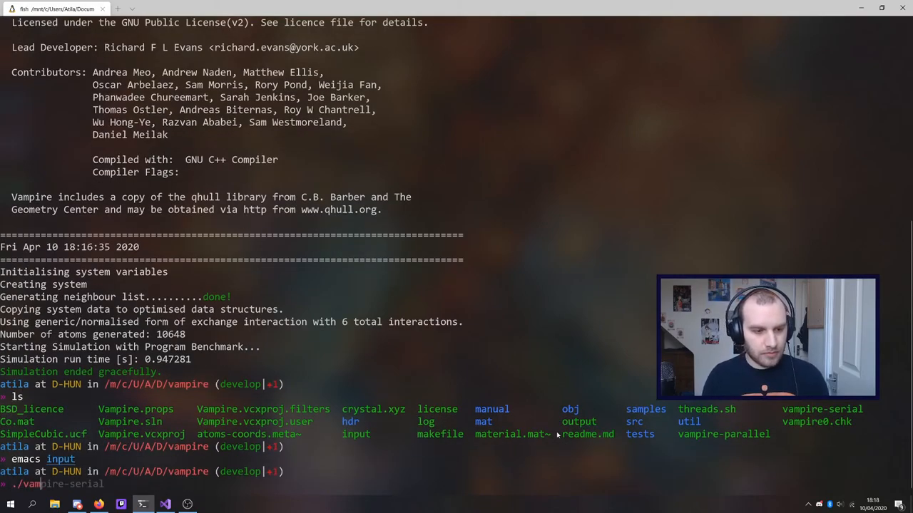
key("Return")
type("emacs output")
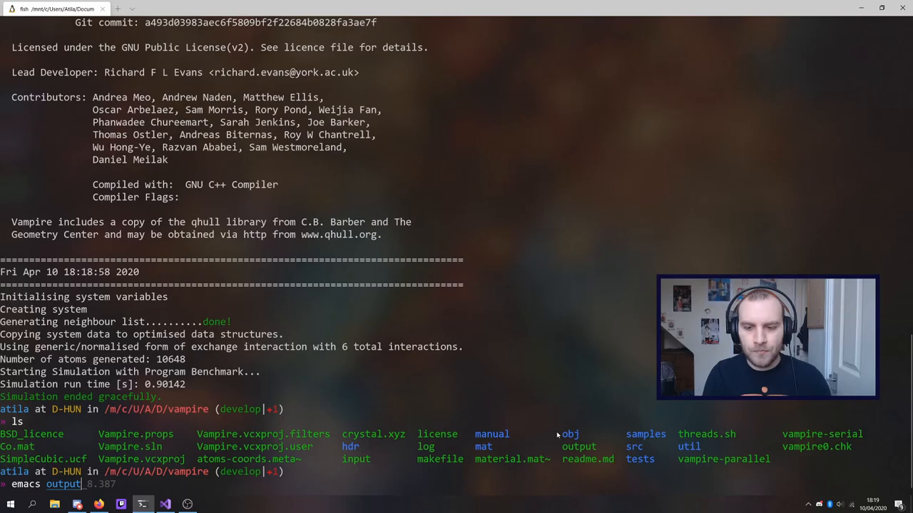
key("Return")
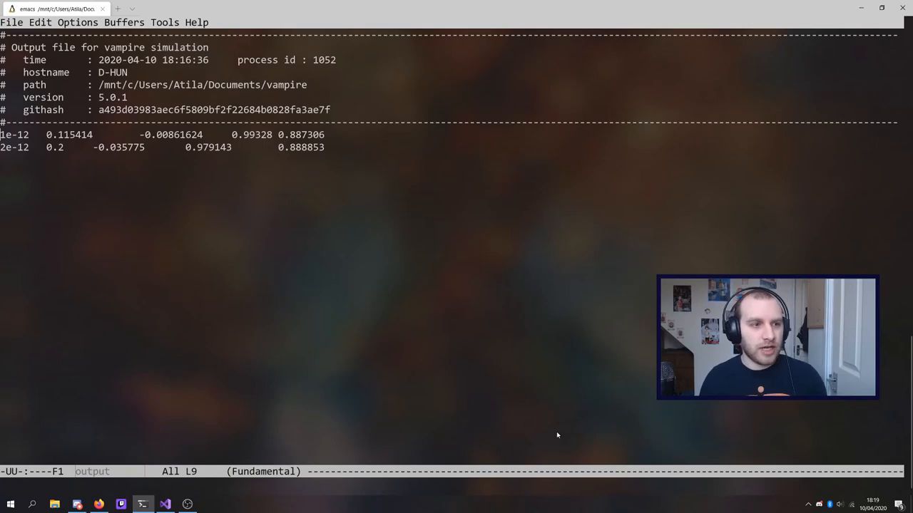
key("Down")
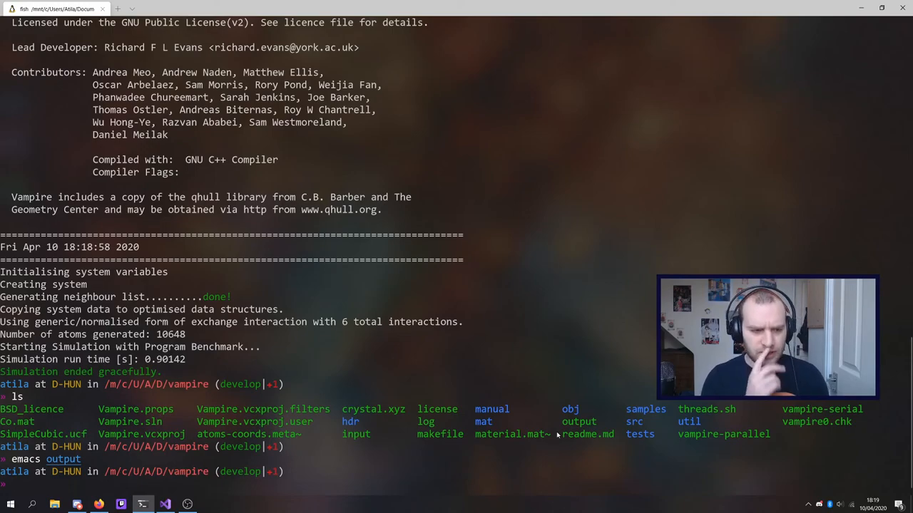
Delete the *.data~ backup files and remove the # from the save-checkpoint line
type("rm *.data~")
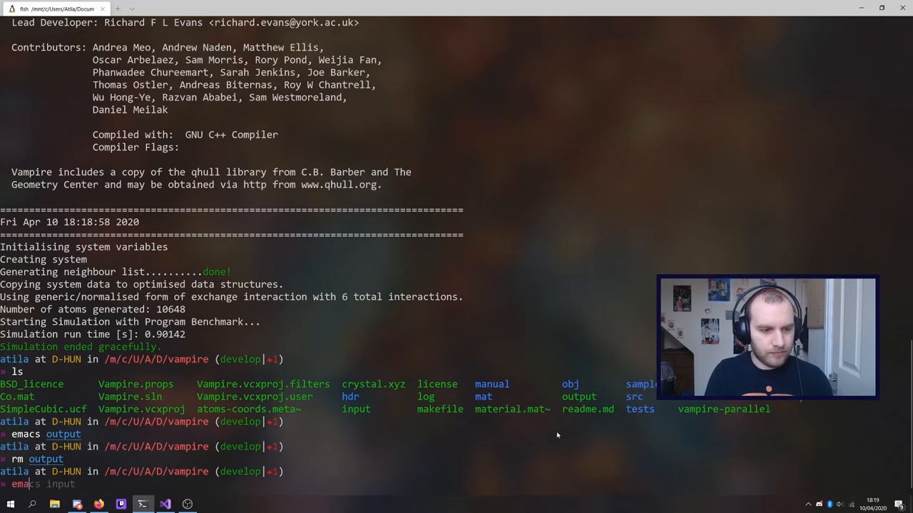
key("Return")
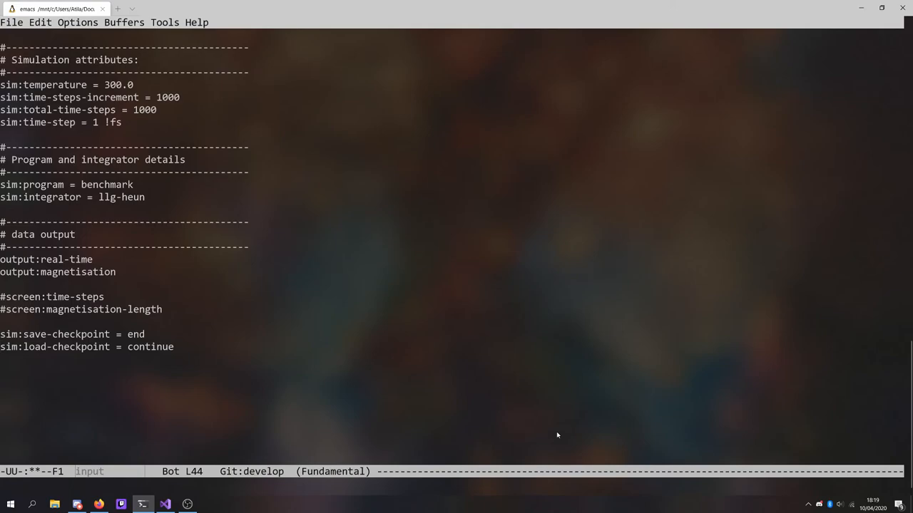
type("#")
type("./vampire-serial")
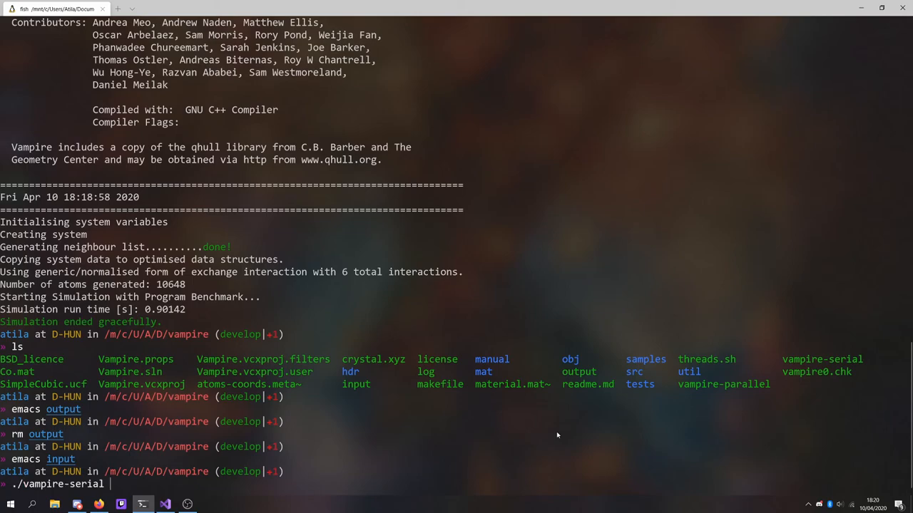
Run vampire-serial from the edited input, rerun it from the checkpoint, and cat the two-row output
key("Return")
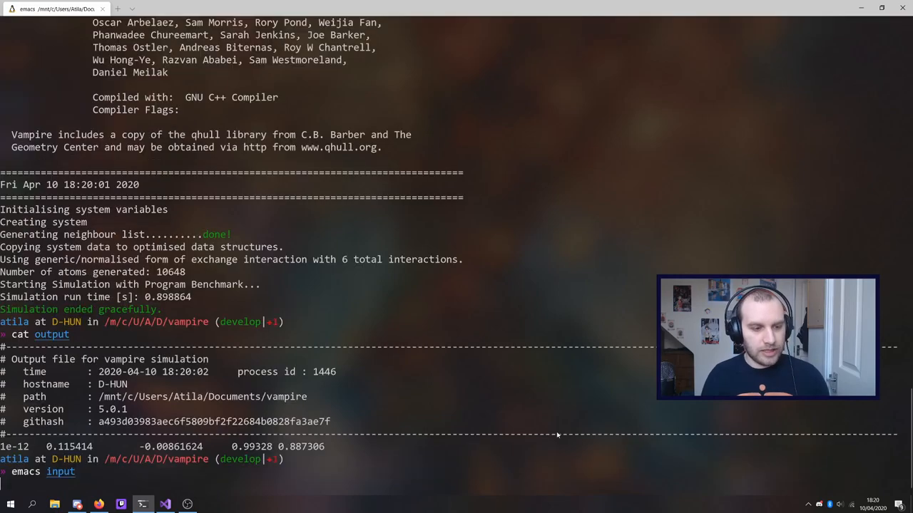
key("Return")
type("c")
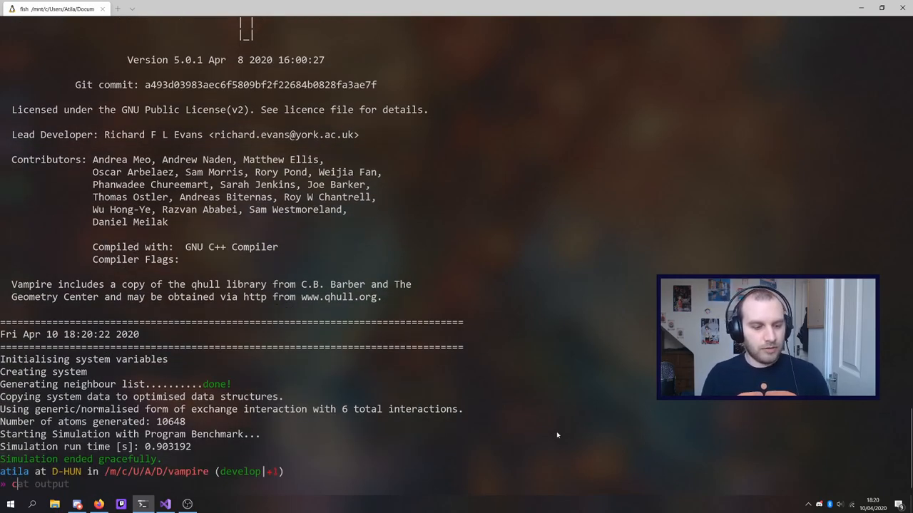
key("Return")
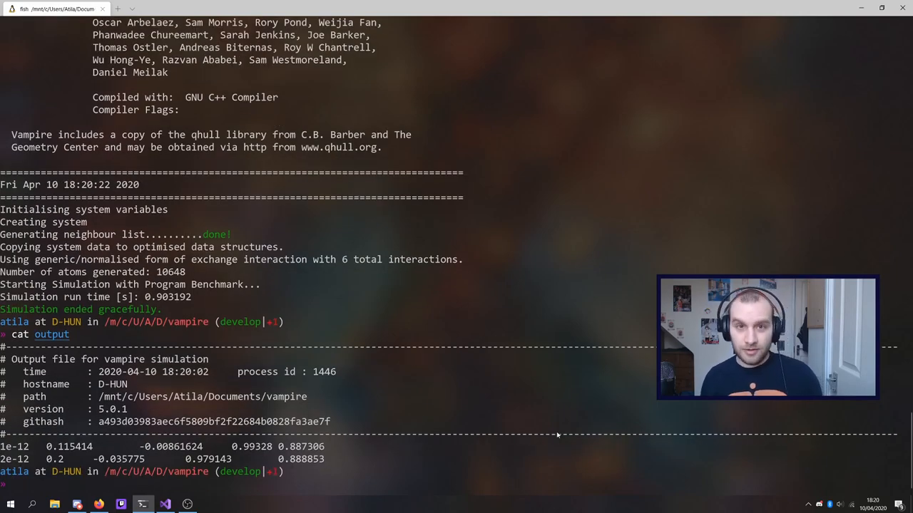